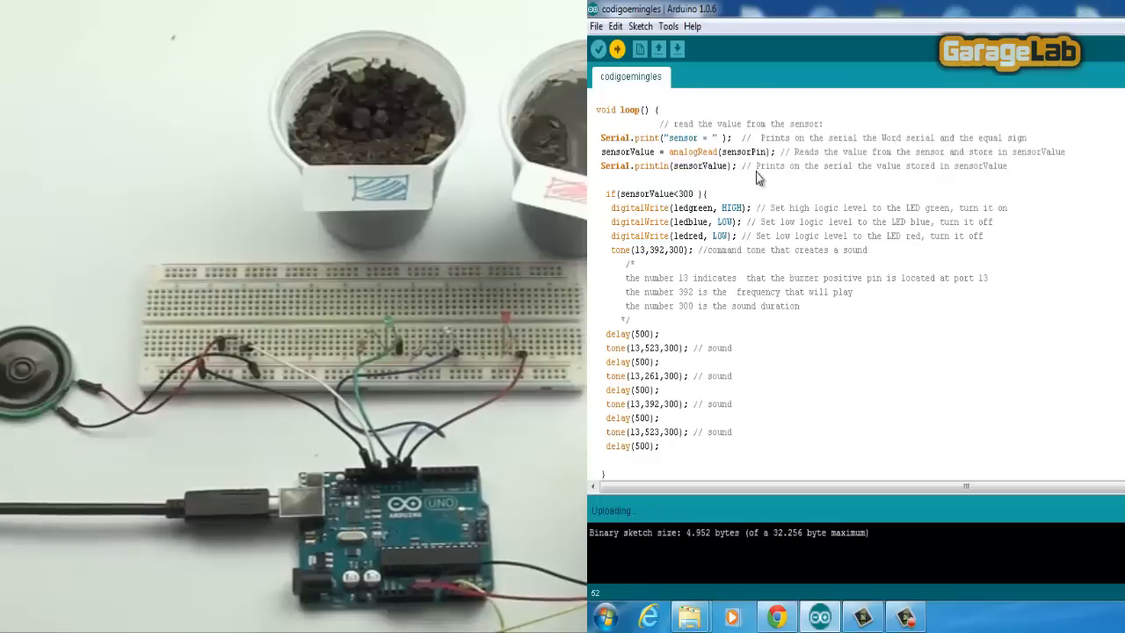
{"action": "mouse_move", "coordinate": [934, 419]}
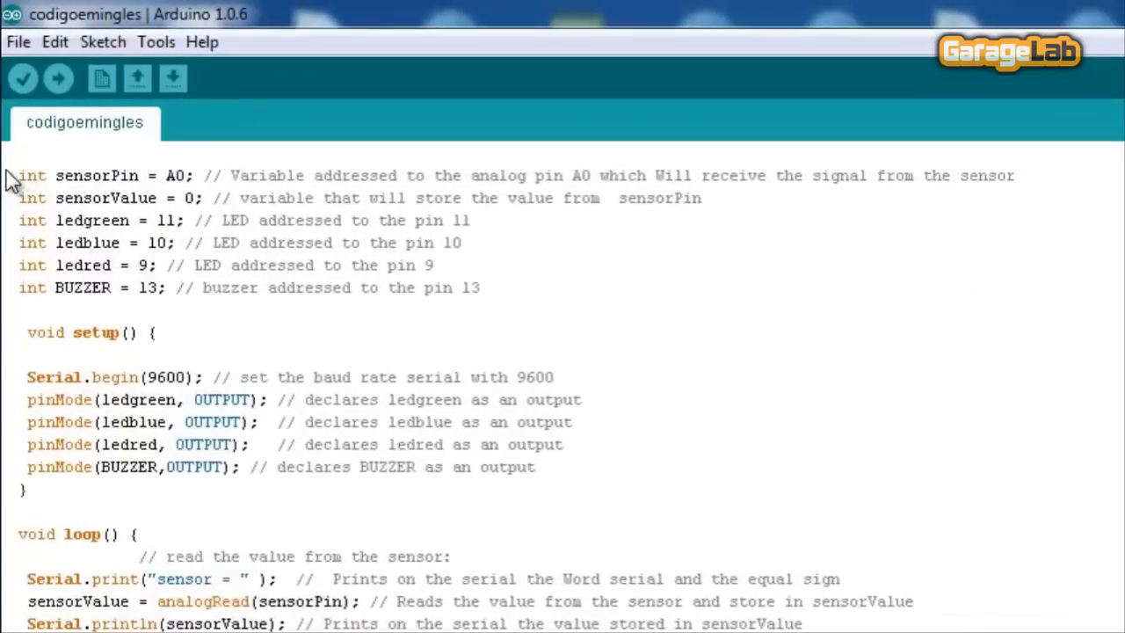
{"action": "left_click_drag", "start_coordinate": [8, 175], "coordinate": [167, 287]}
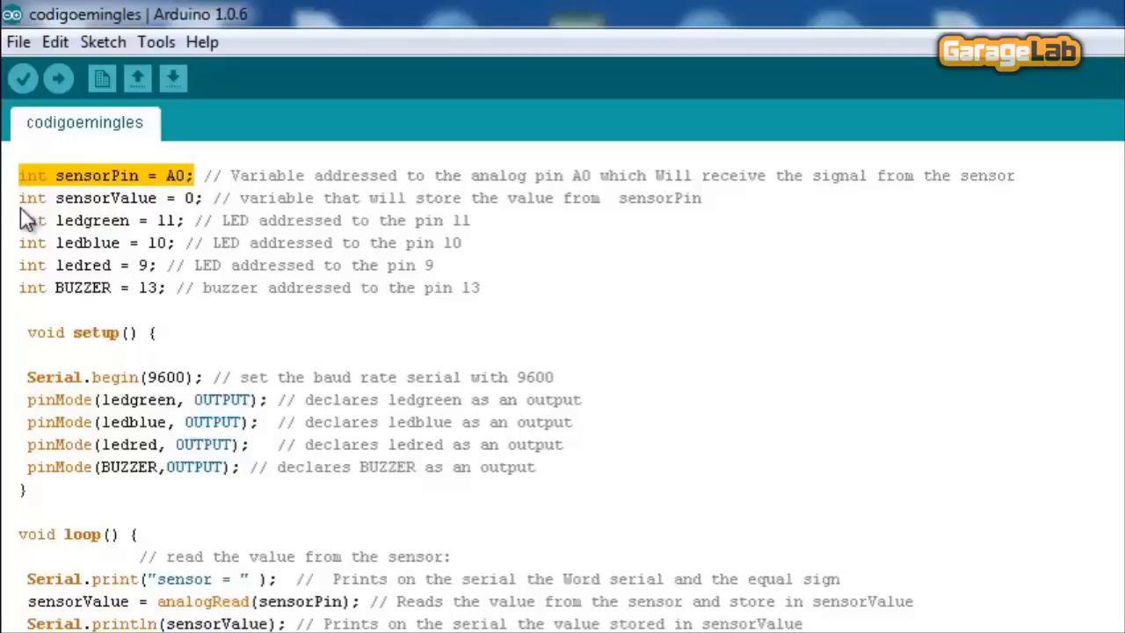
{"action": "mouse_move", "coordinate": [523, 251]}
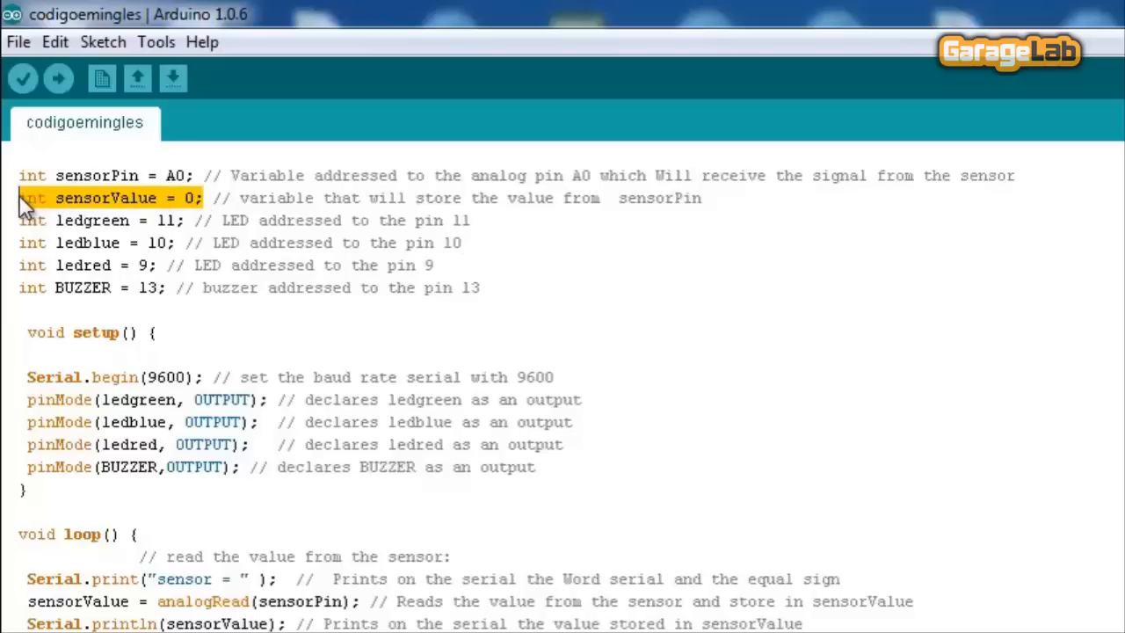
{"action": "mouse_move", "coordinate": [562, 290]}
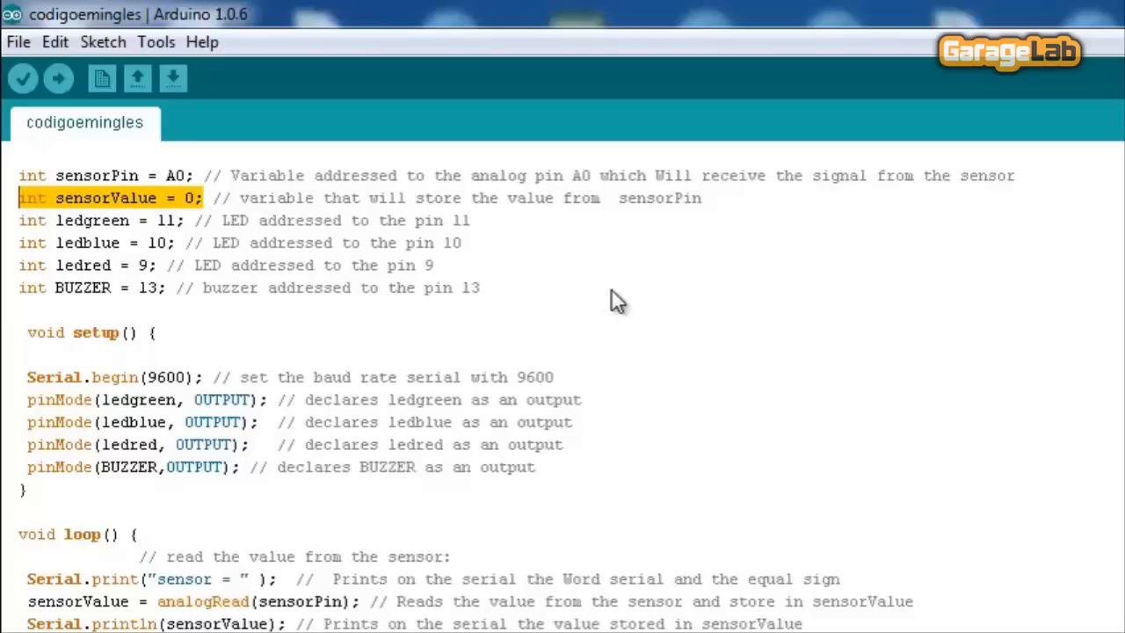
{"action": "left_click", "coordinate": [480, 288]}
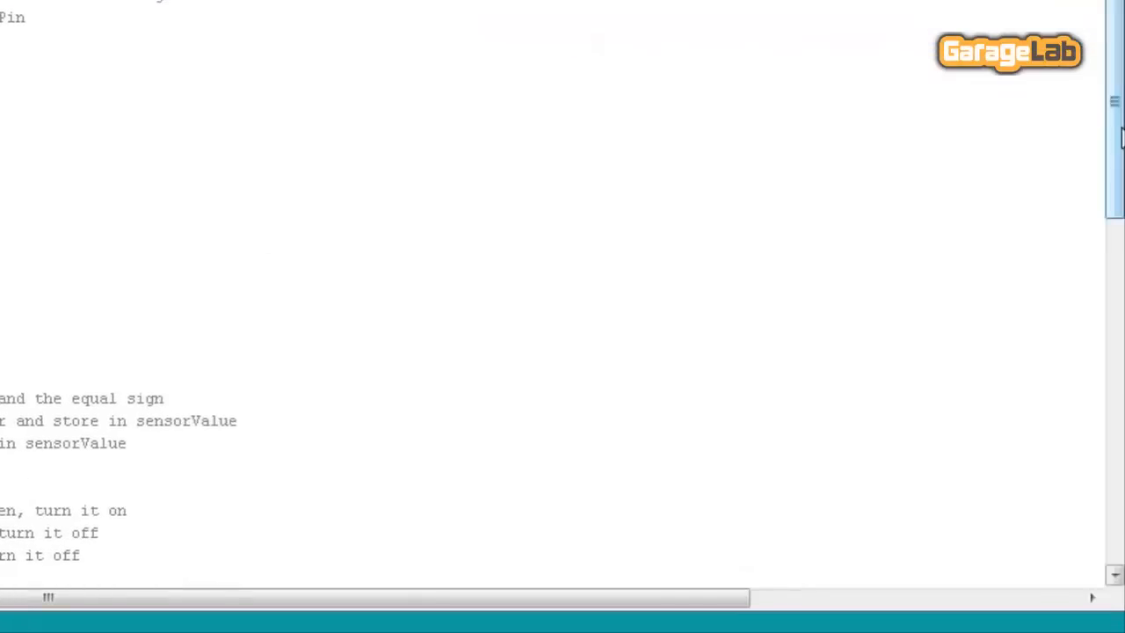
{"action": "scroll", "scroll_direction": "down", "scroll_amount": 3}
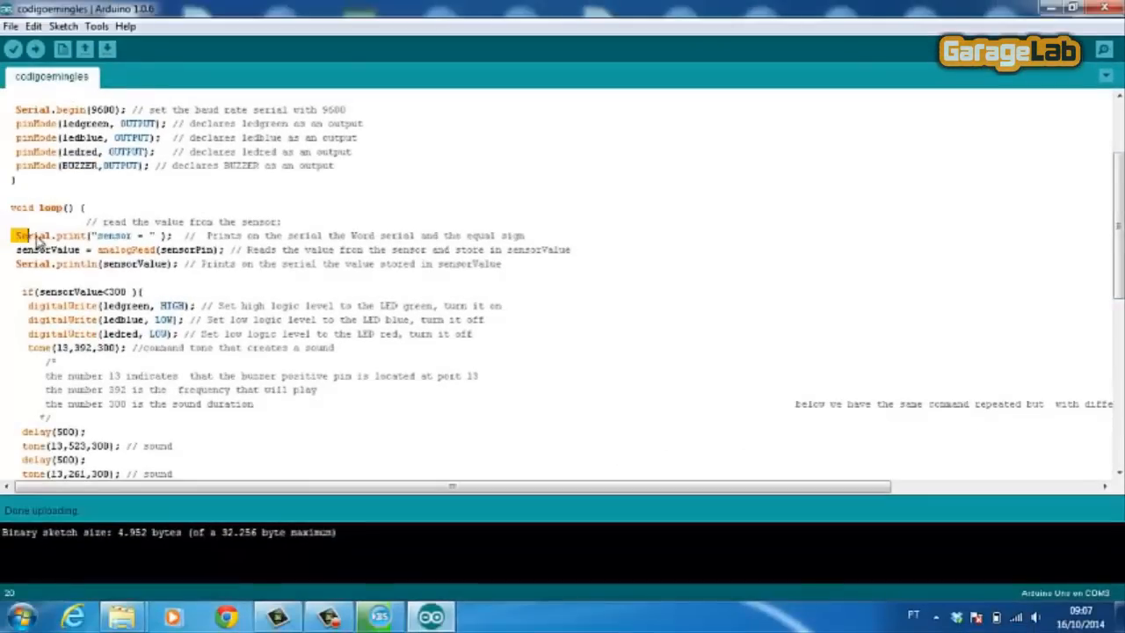
{"action": "left_click_drag", "start_coordinate": [26, 235], "coordinate": [153, 235]}
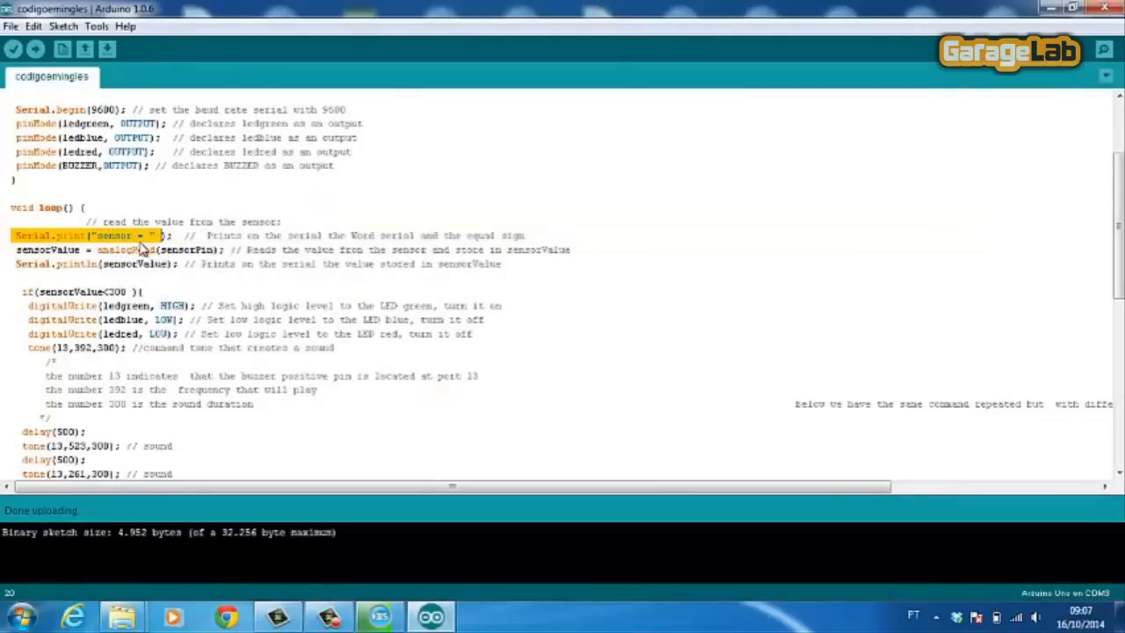
{"action": "mouse_move", "coordinate": [1082, 129]}
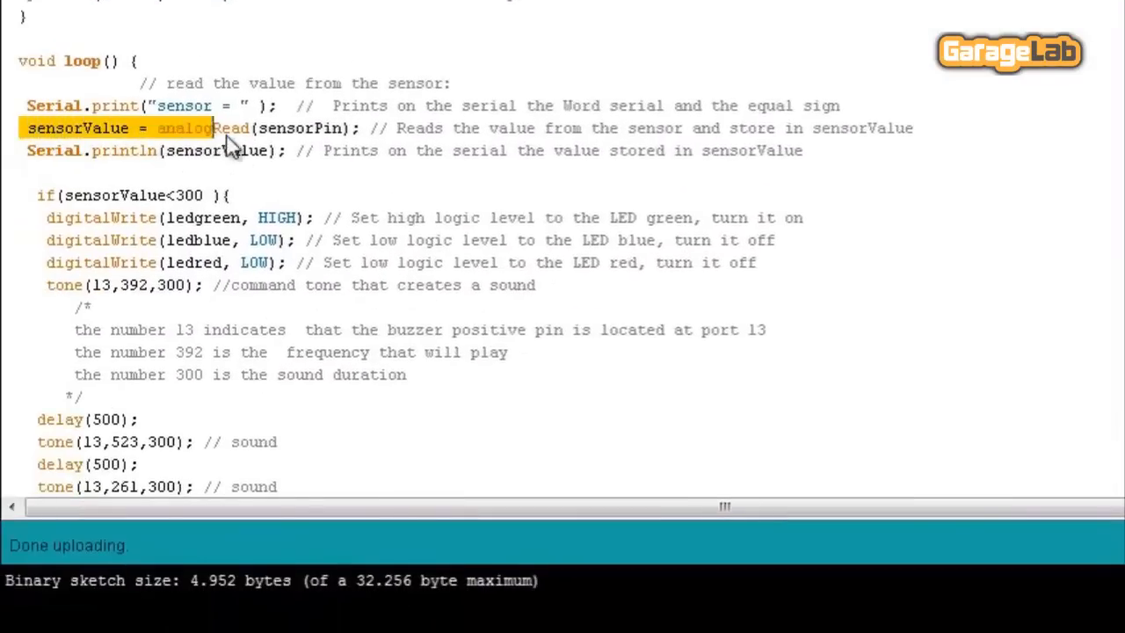
{"action": "left_click_drag", "start_coordinate": [229, 128], "coordinate": [347, 128]}
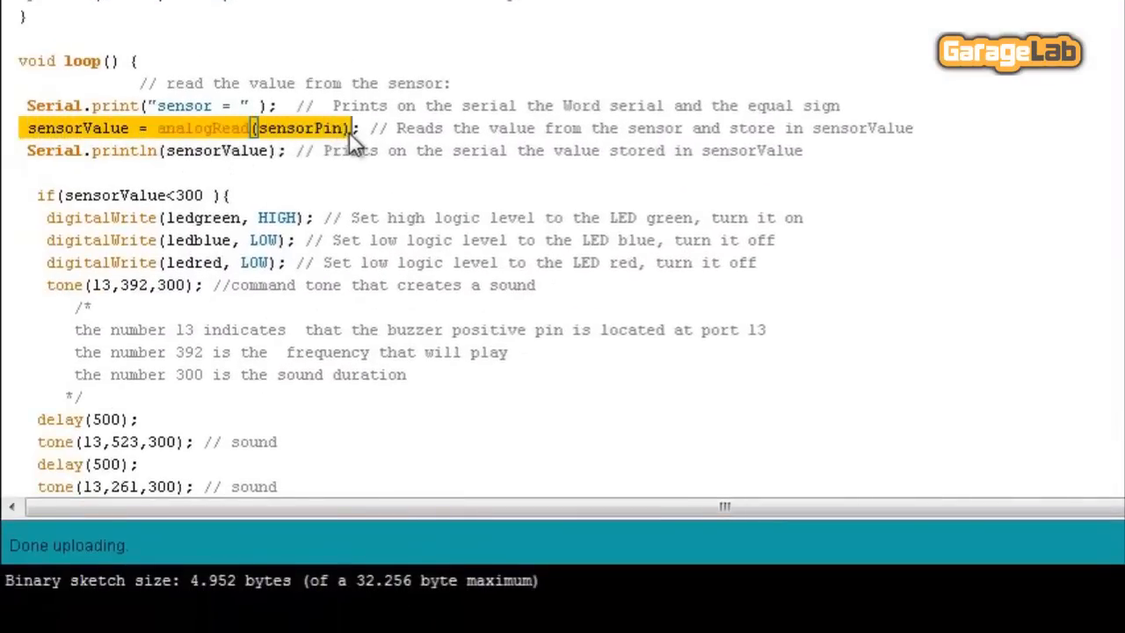
{"action": "mouse_move", "coordinate": [285, 141]}
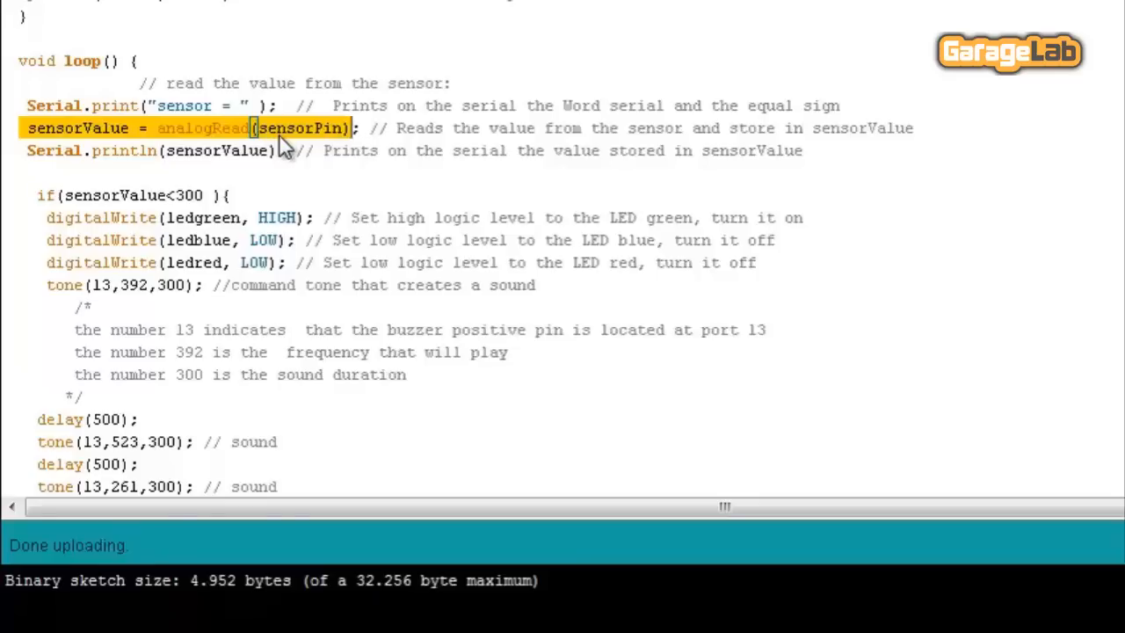
{"action": "mouse_move", "coordinate": [101, 141]}
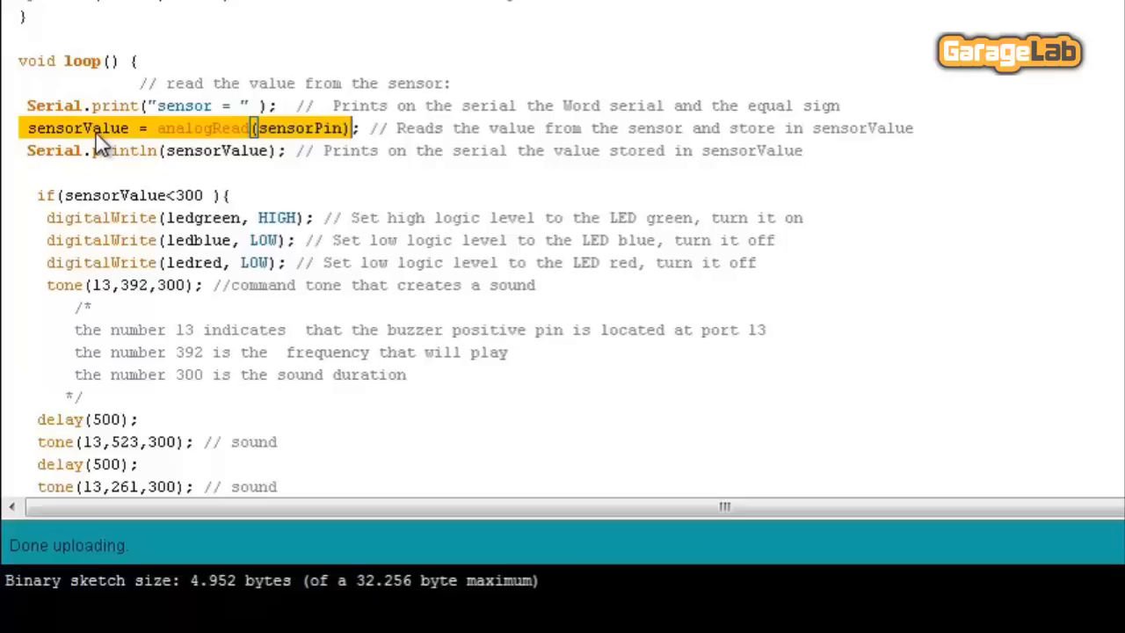
{"action": "mouse_move", "coordinate": [1041, 202]}
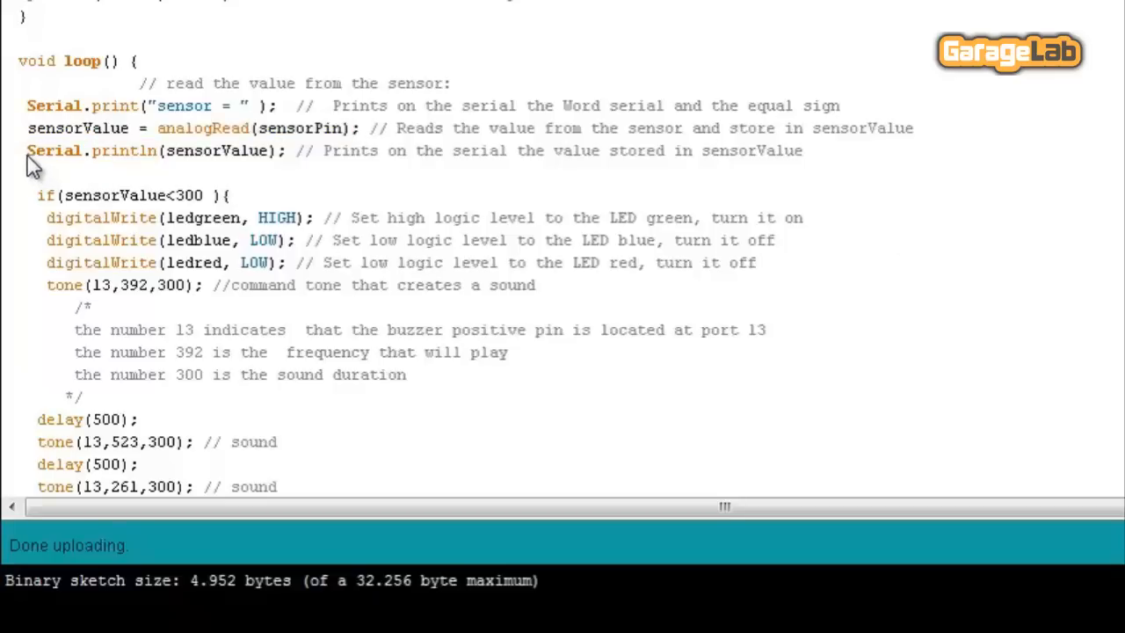
{"action": "triple_click", "coordinate": [176, 151]}
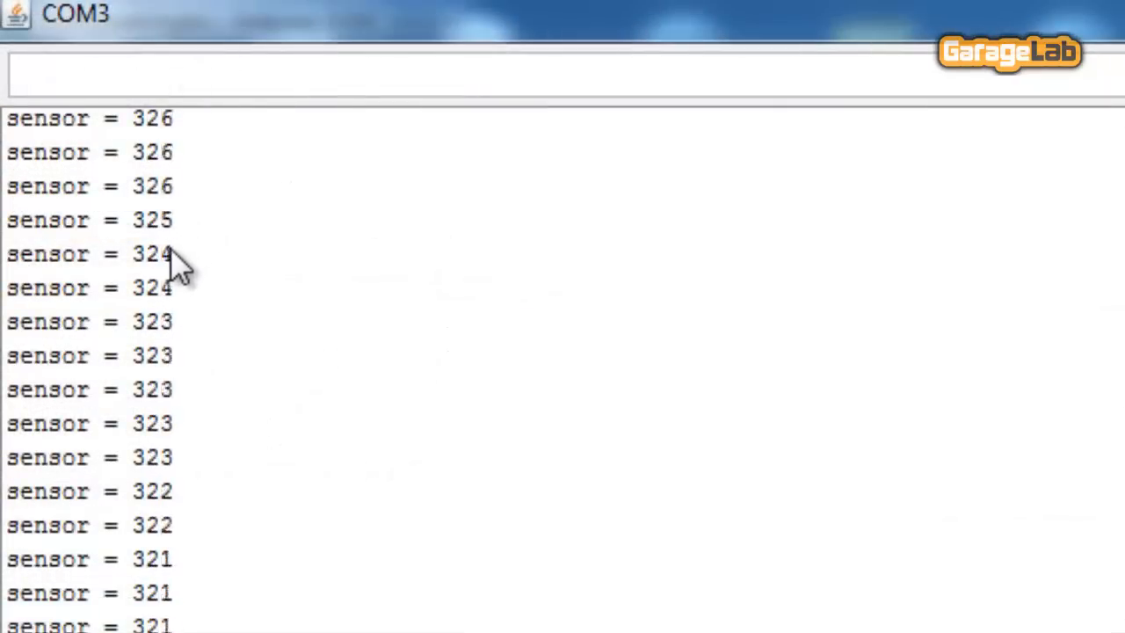
{"action": "double_click", "coordinate": [152, 254]}
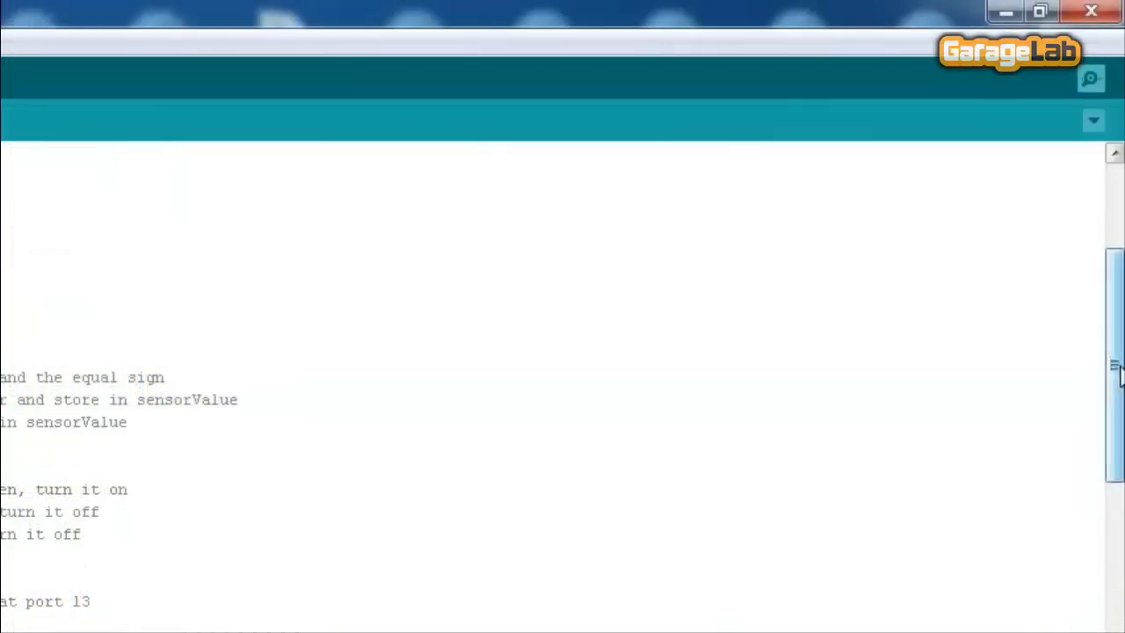
{"action": "scroll", "scroll_direction": "down", "scroll_amount": 3}
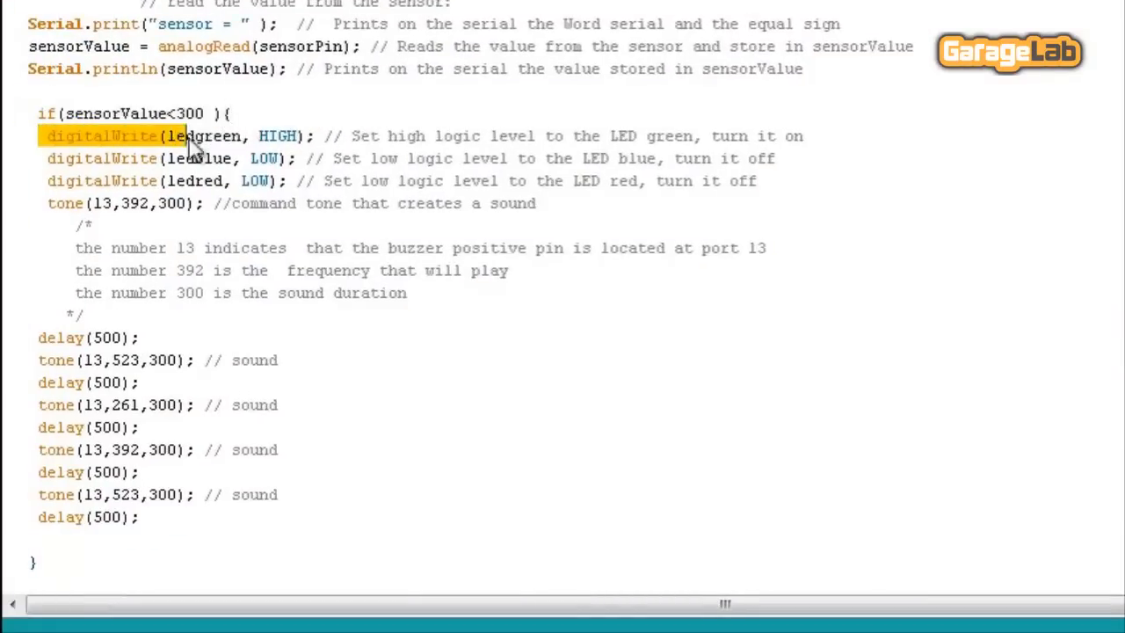
{"action": "left_click_drag", "start_coordinate": [175, 135], "coordinate": [297, 158]}
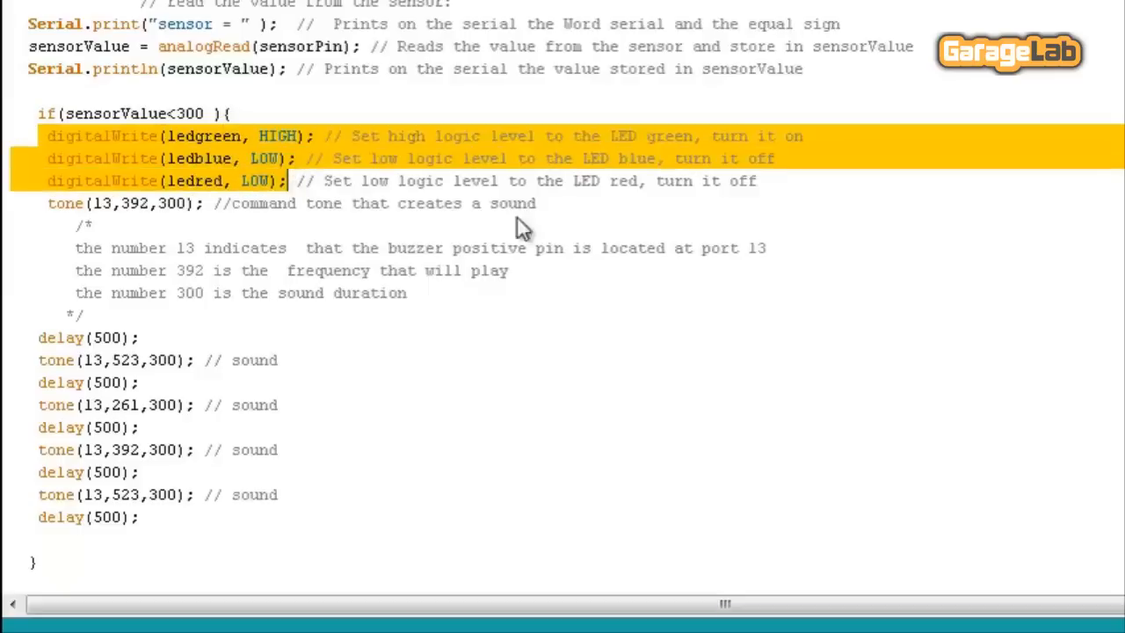
{"action": "left_click", "coordinate": [150, 337]}
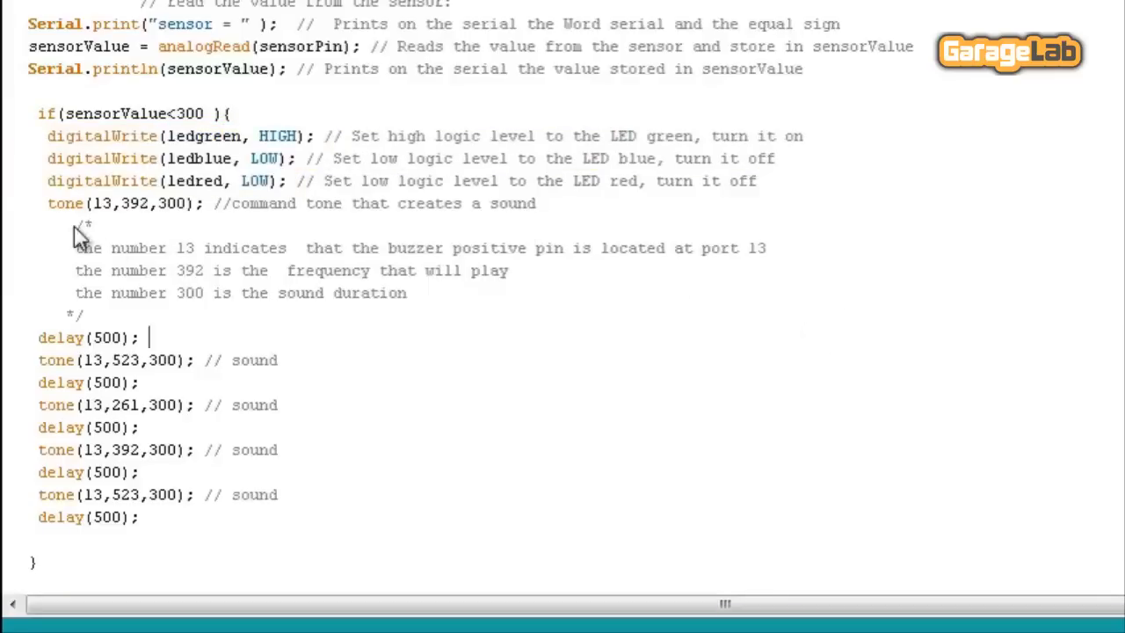
{"action": "double_click", "coordinate": [55, 203]}
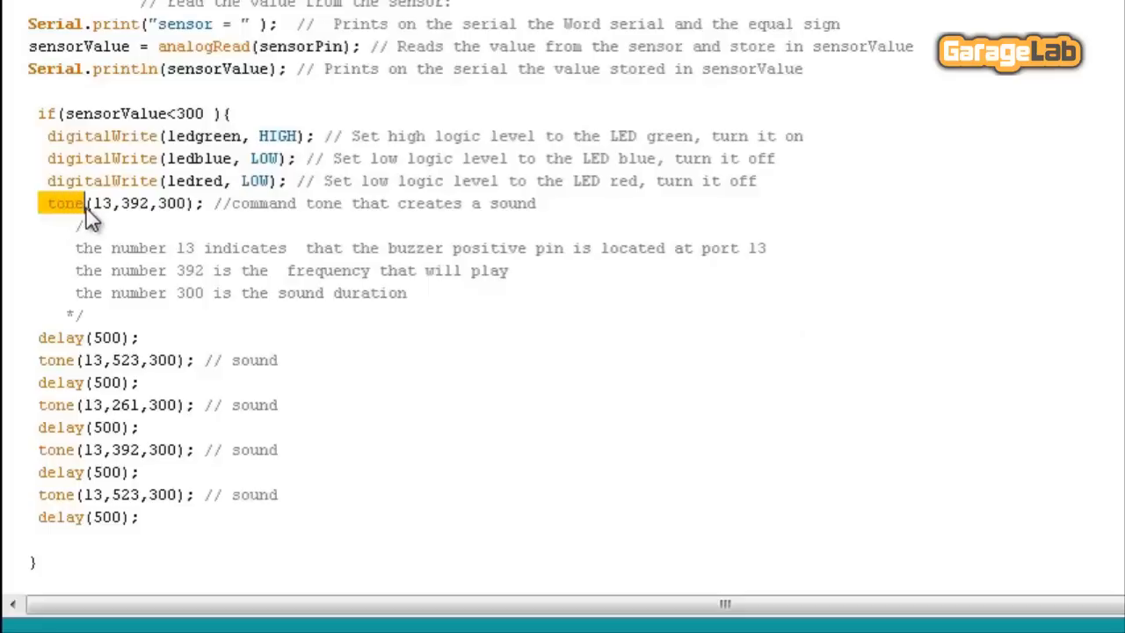
{"action": "mouse_move", "coordinate": [106, 226]}
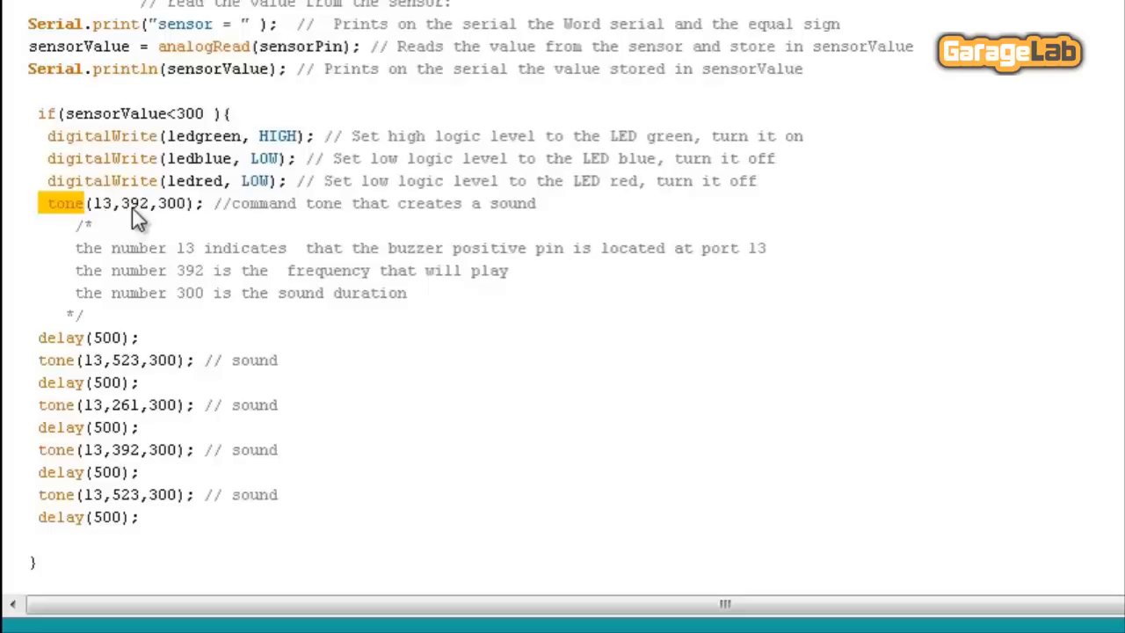
{"action": "mouse_move", "coordinate": [171, 224]}
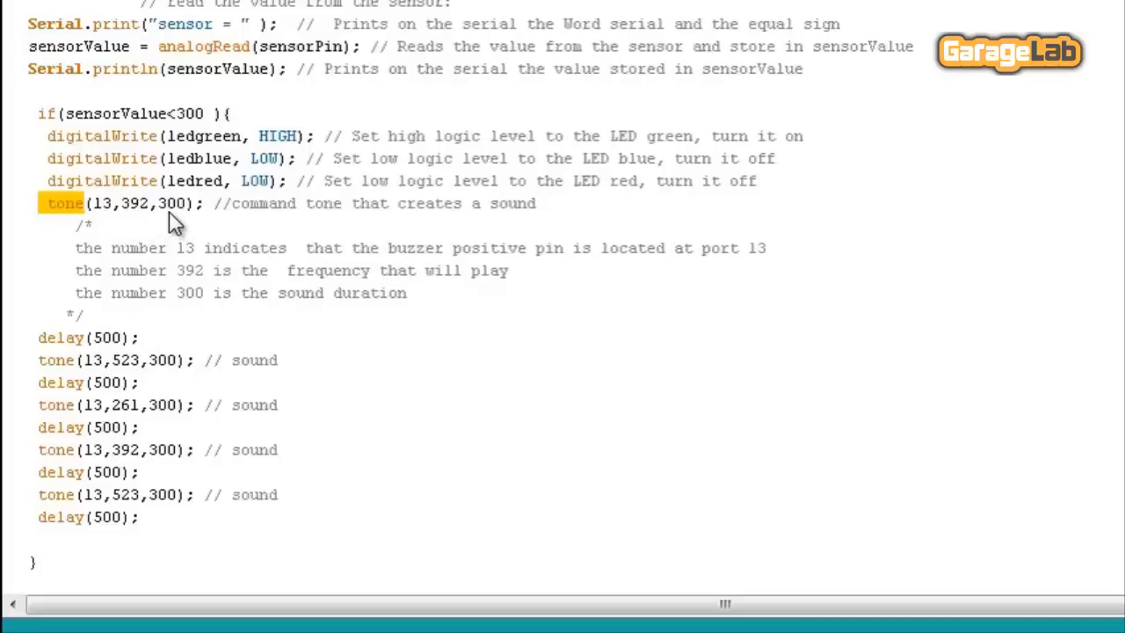
{"action": "mouse_move", "coordinate": [982, 303]}
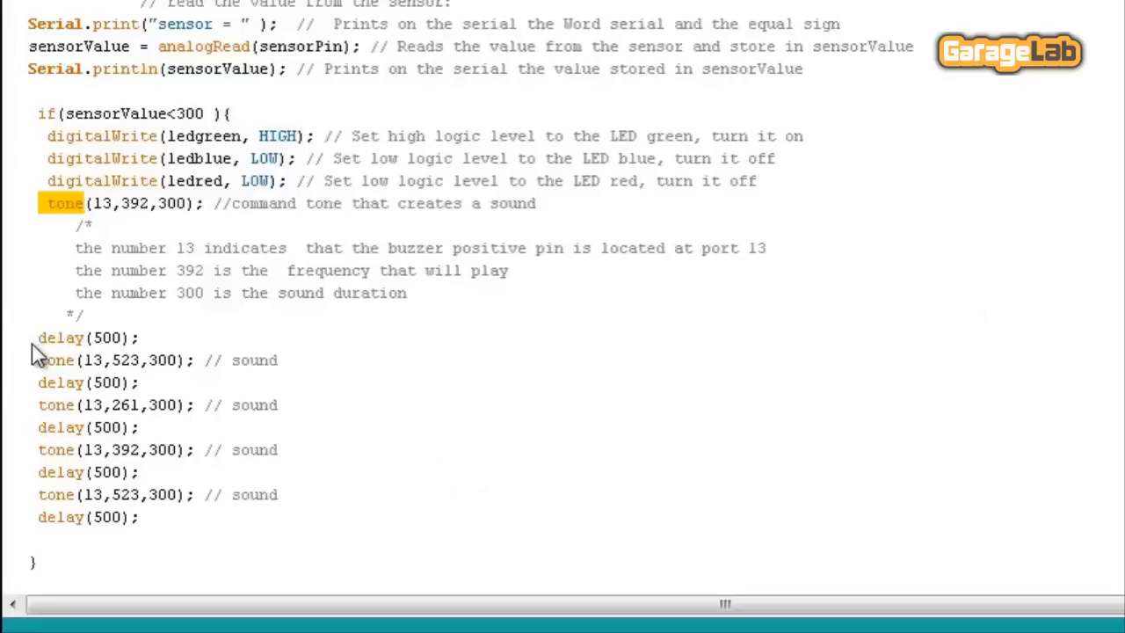
{"action": "left_click_drag", "start_coordinate": [39, 359], "coordinate": [136, 495]}
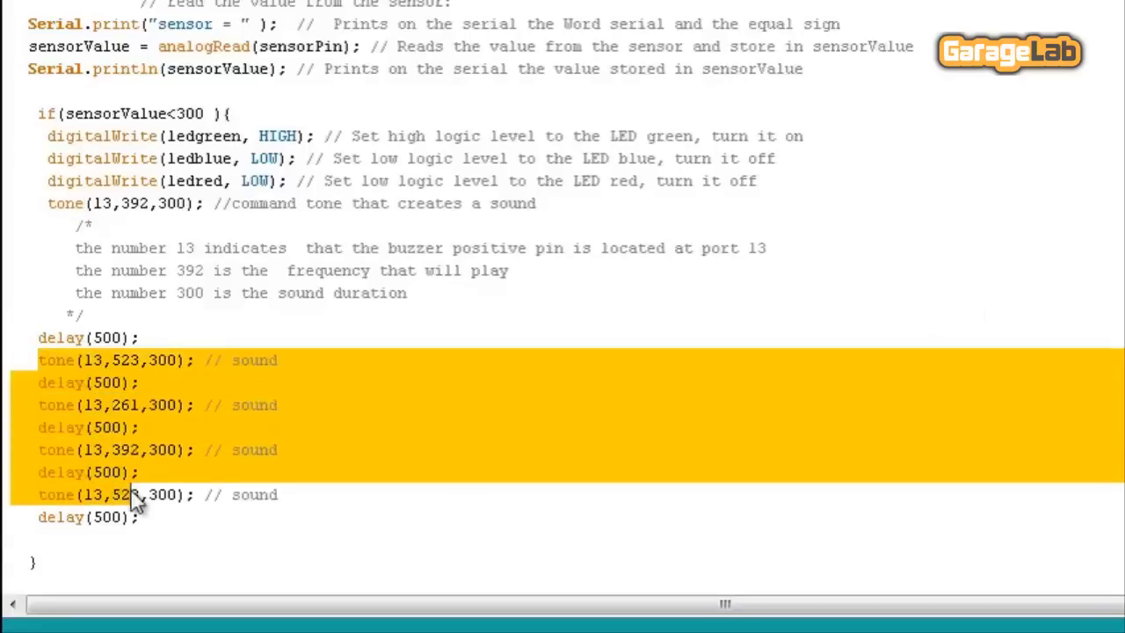
{"action": "scroll", "scroll_direction": "down", "scroll_amount": 3}
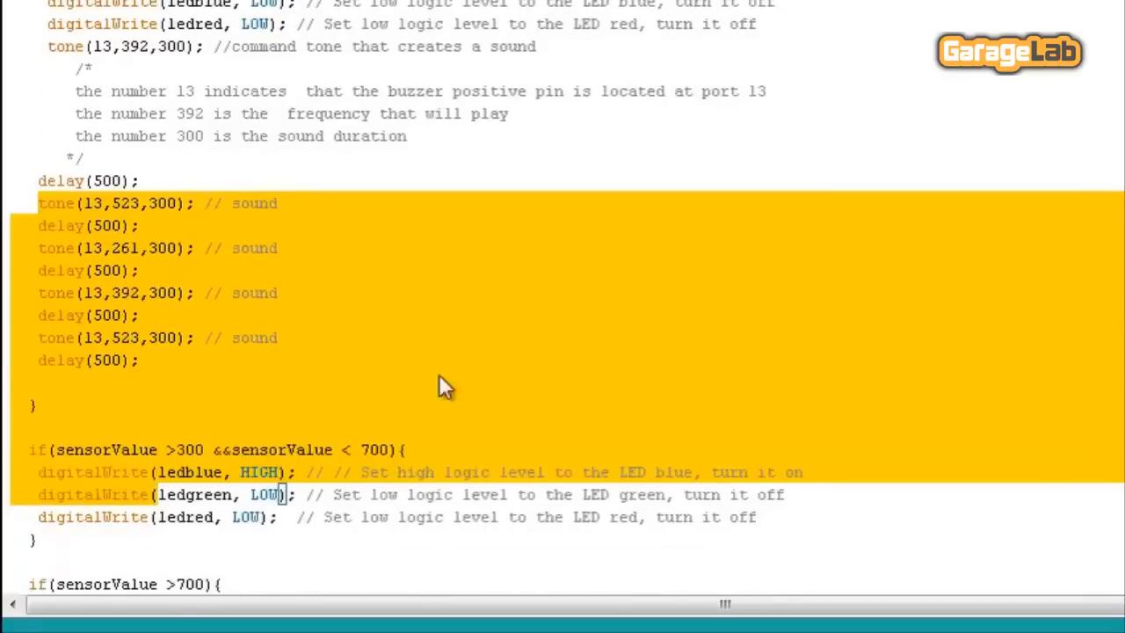
{"action": "scroll", "scroll_direction": "down", "scroll_amount": 3}
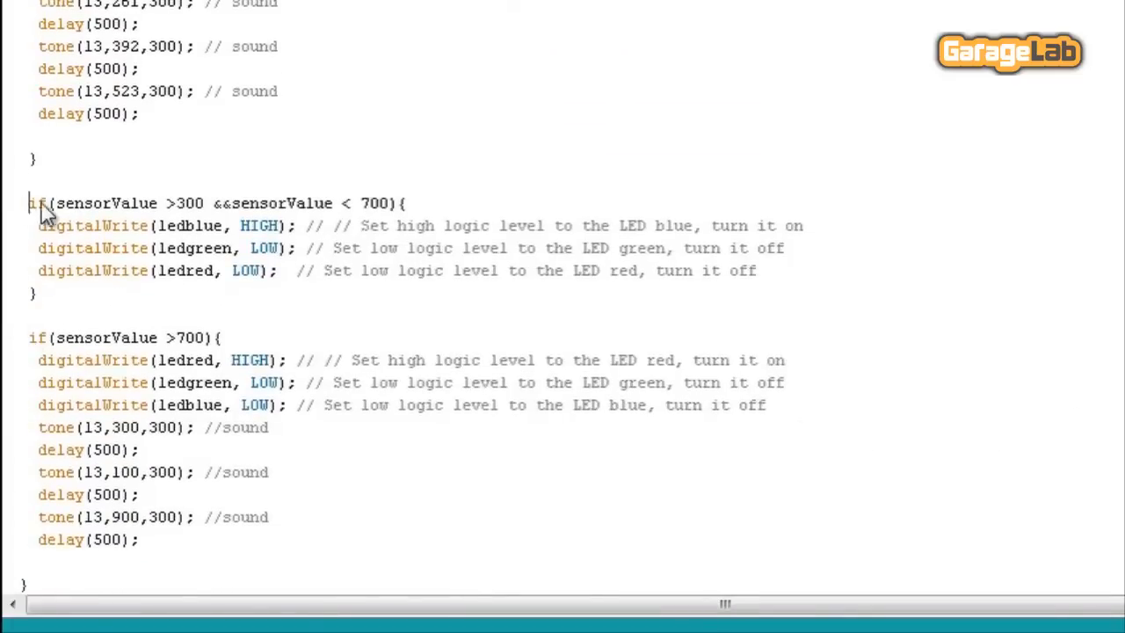
{"action": "left_click_drag", "start_coordinate": [31, 203], "coordinate": [394, 203]}
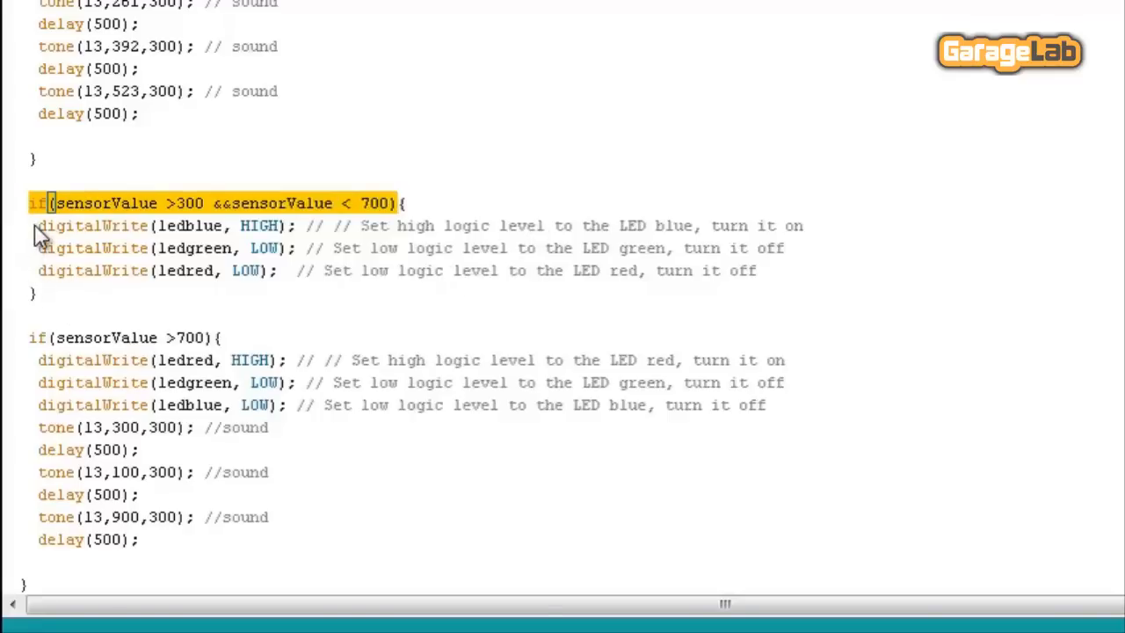
{"action": "left_click_drag", "start_coordinate": [38, 225], "coordinate": [264, 271]}
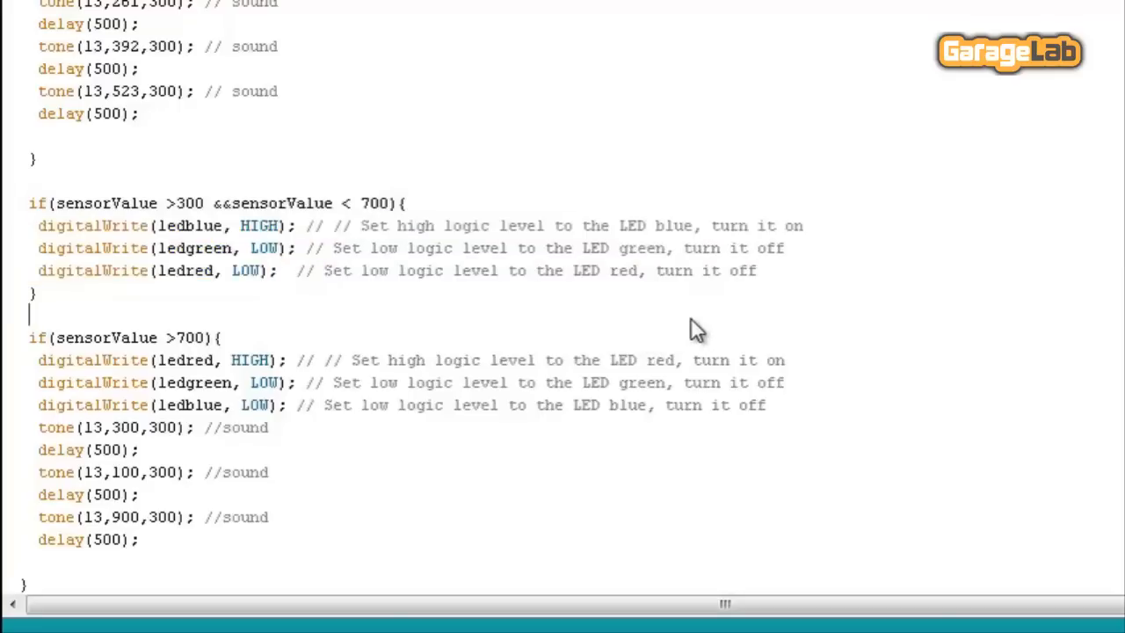
{"action": "mouse_move", "coordinate": [198, 314]}
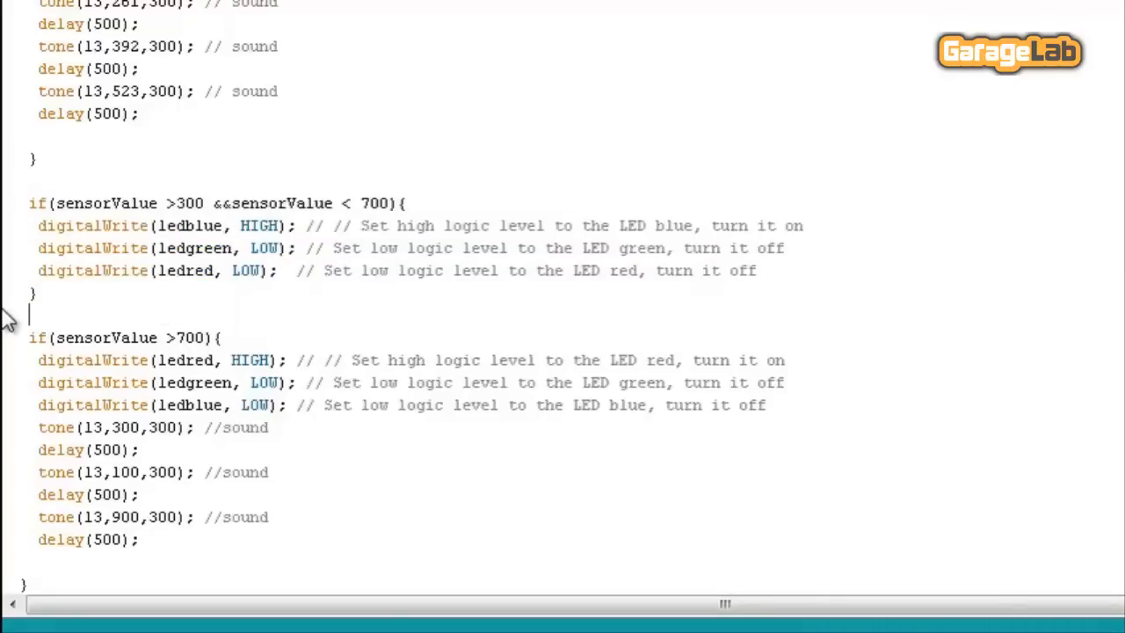
{"action": "left_click", "coordinate": [56, 338]}
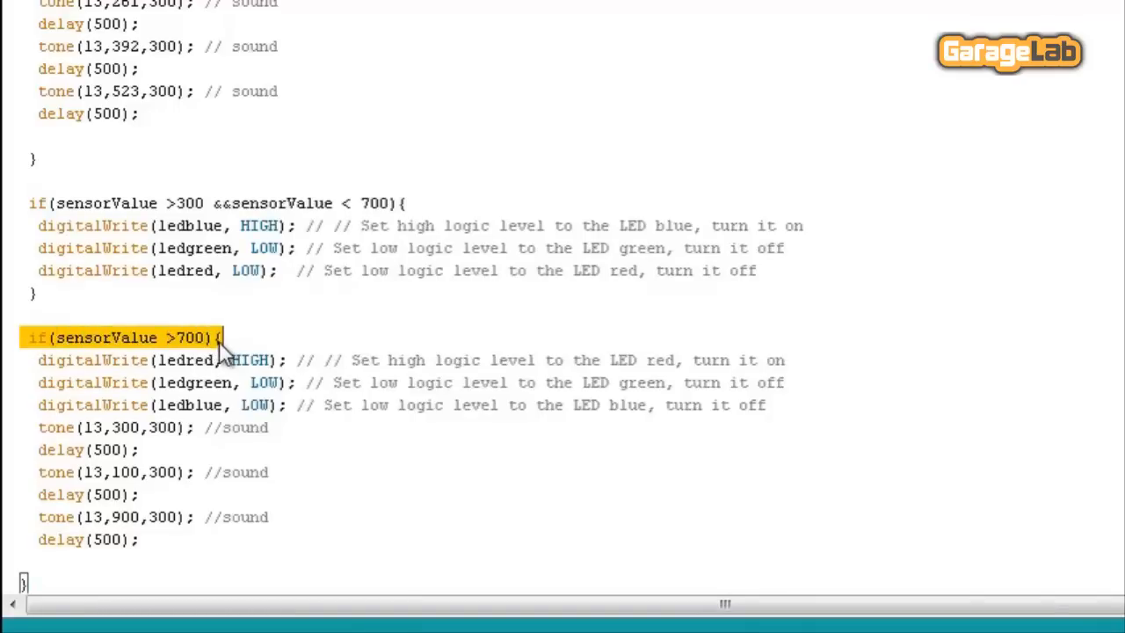
{"action": "mouse_move", "coordinate": [36, 369]}
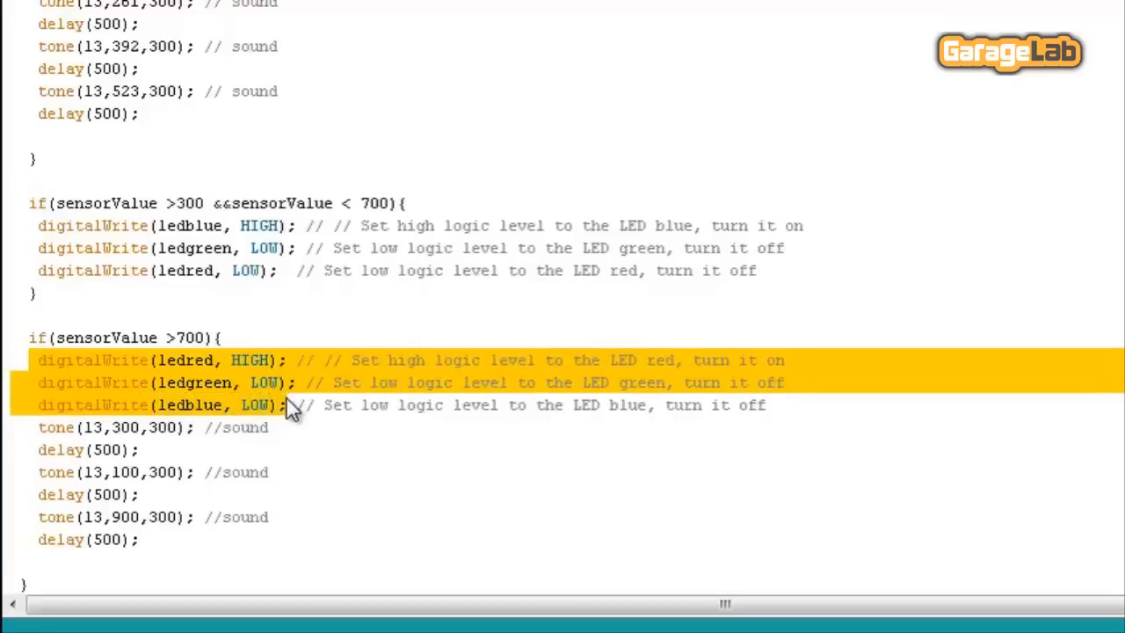
{"action": "mouse_move", "coordinate": [268, 441]}
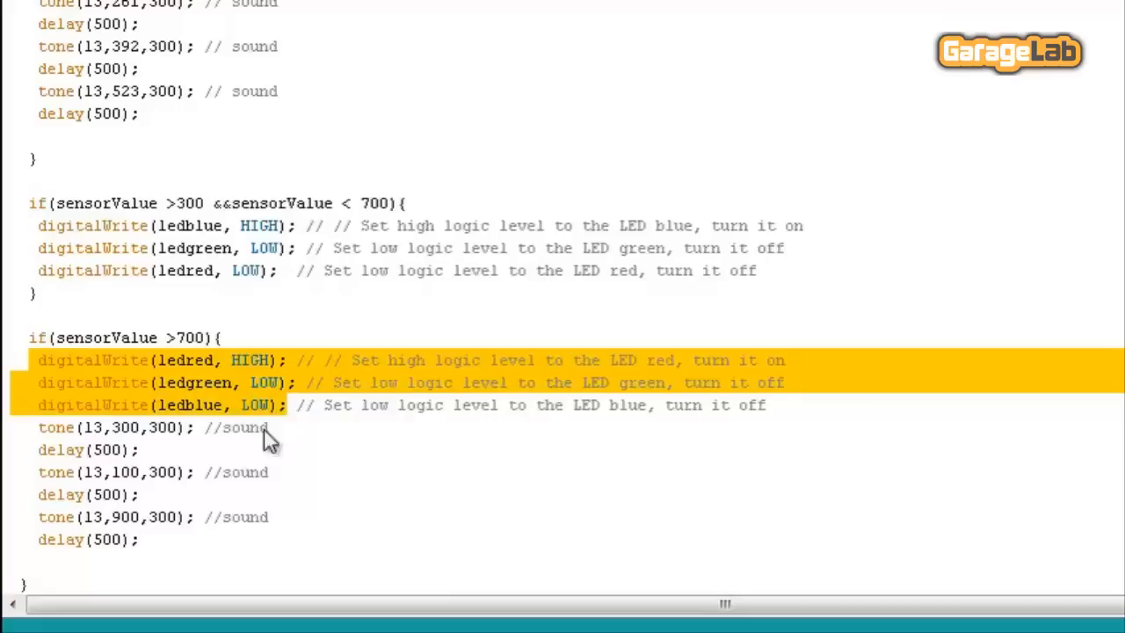
{"action": "mouse_move", "coordinate": [35, 443]}
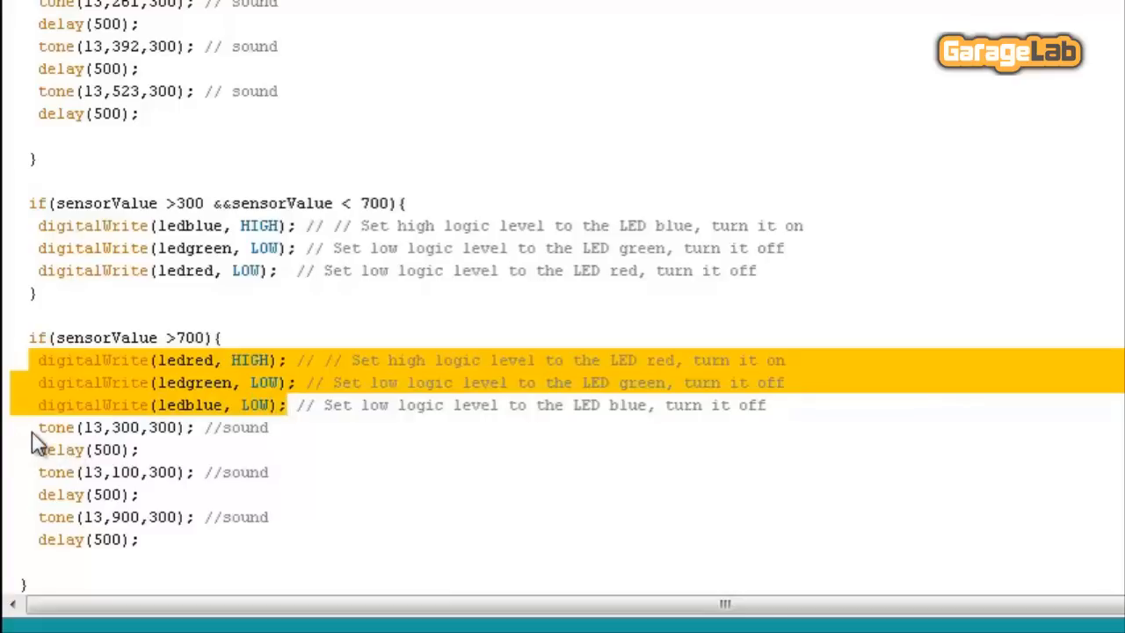